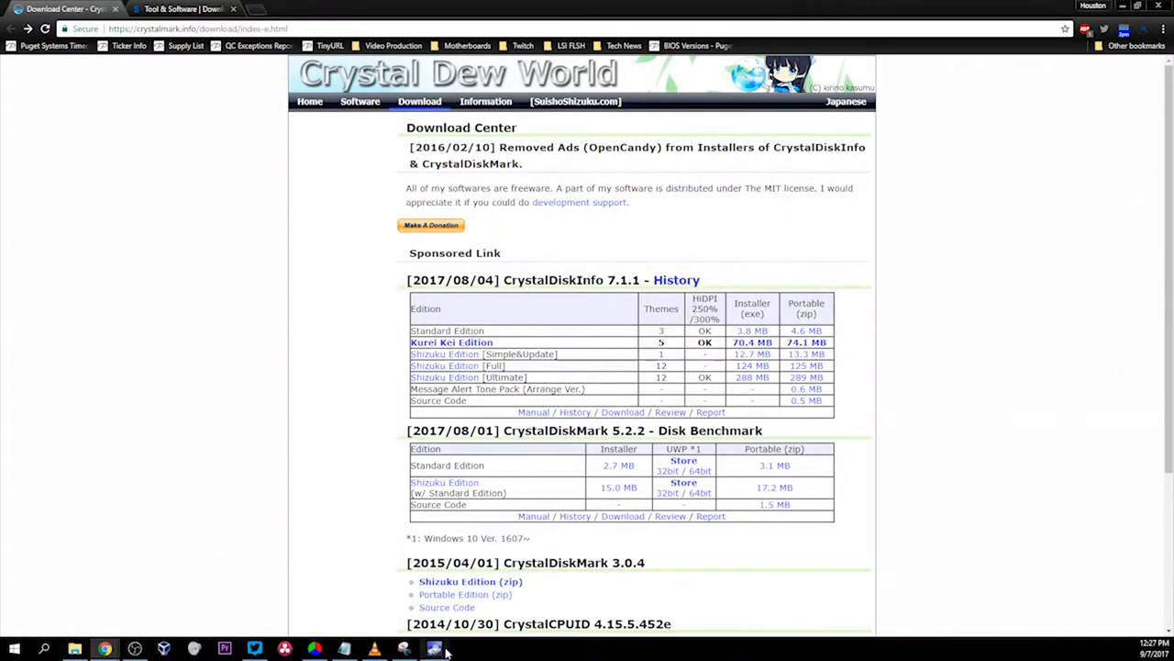
- Restore the CrystalDiskInfo window showing the Intel 240 GB SSD's health details
left_click(433, 649)
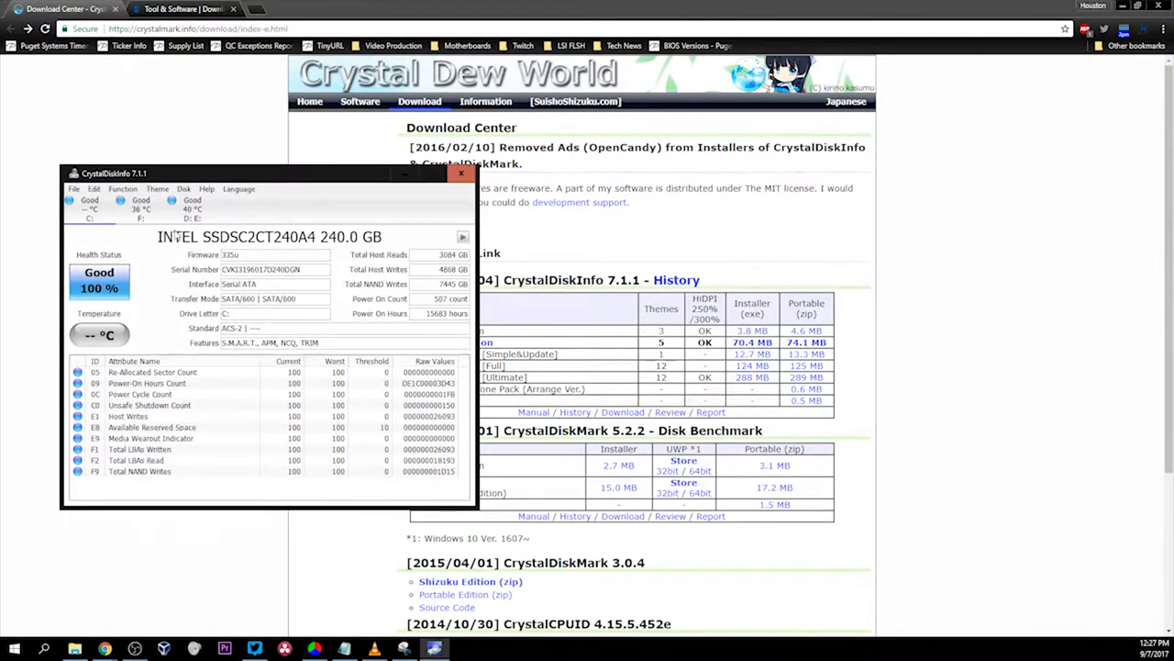
- Switch to the WDC 2 TB D: drive and scroll down to its SMART attributes
left_click(463, 237)
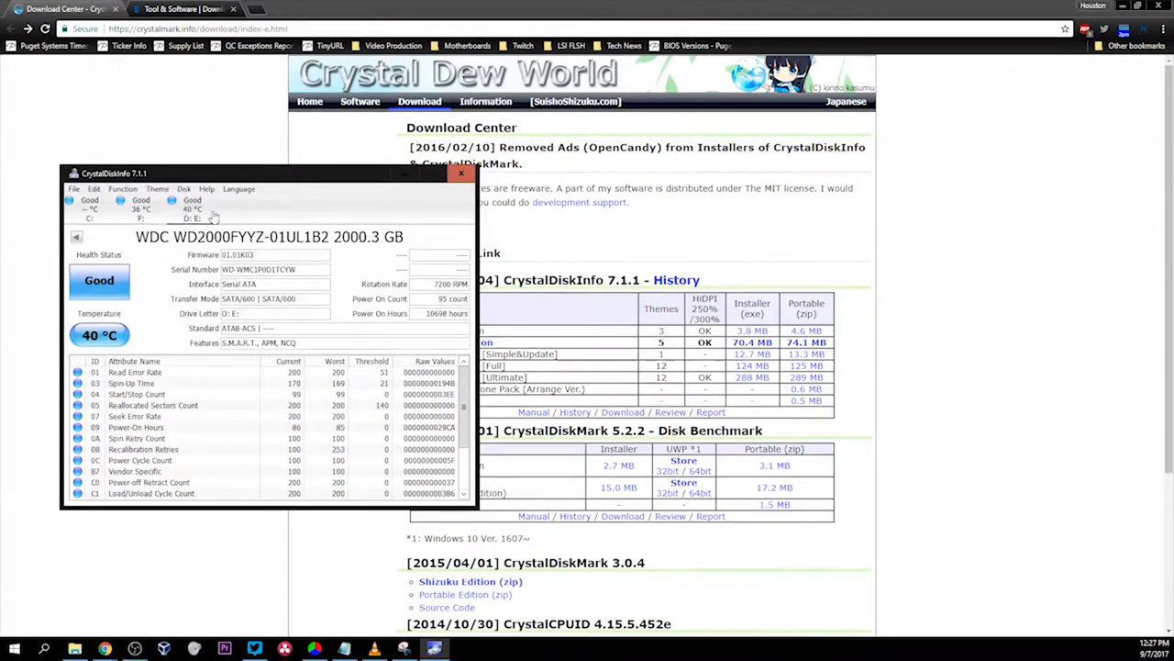
mouse_move(321, 358)
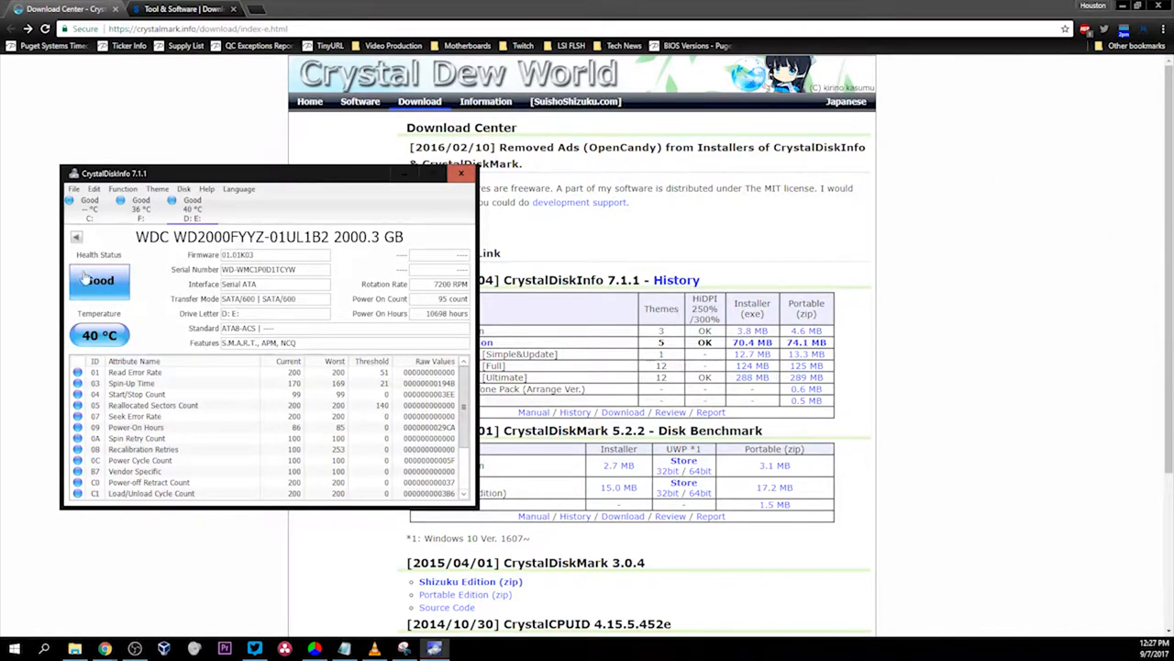
mouse_move(133, 314)
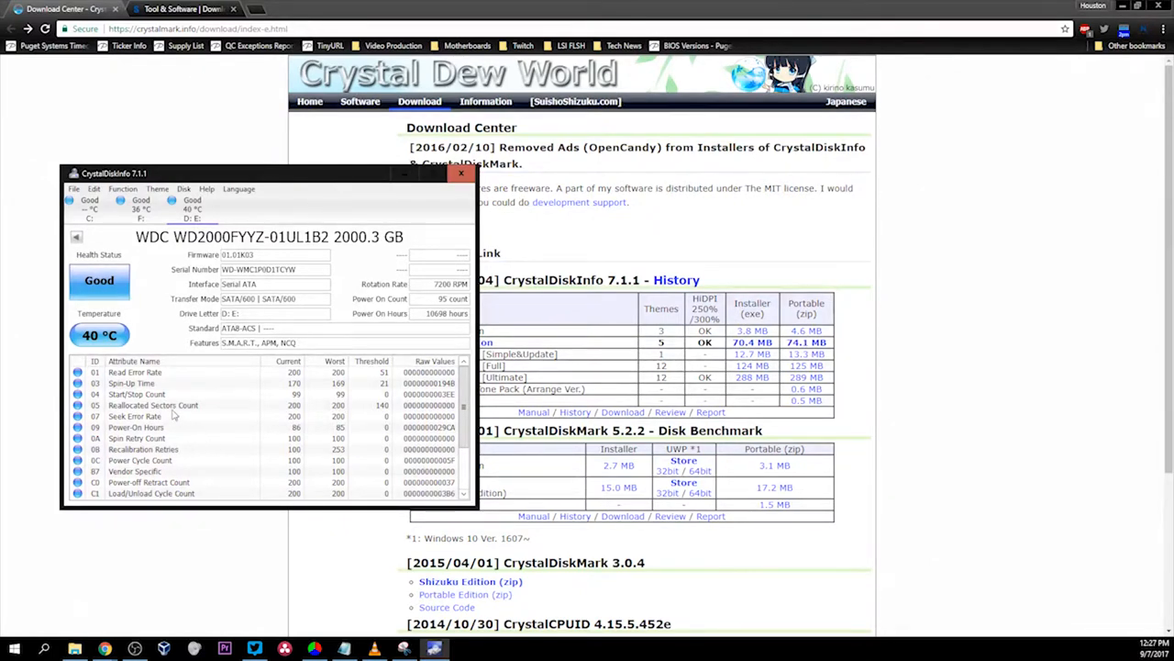
scroll("down", 3)
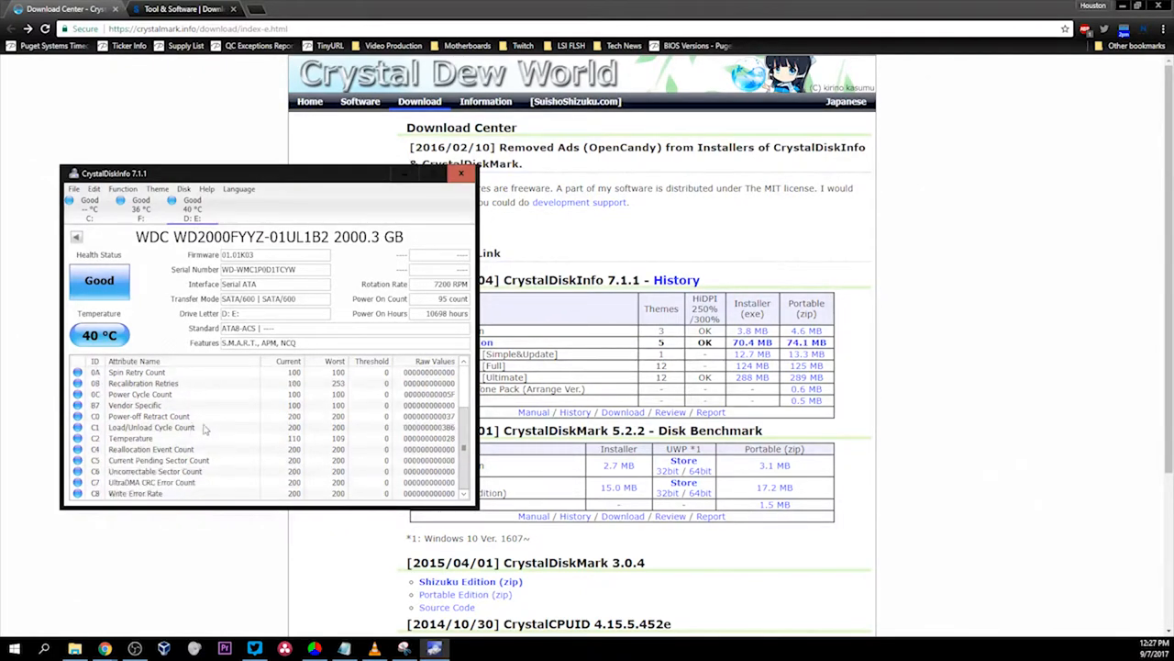